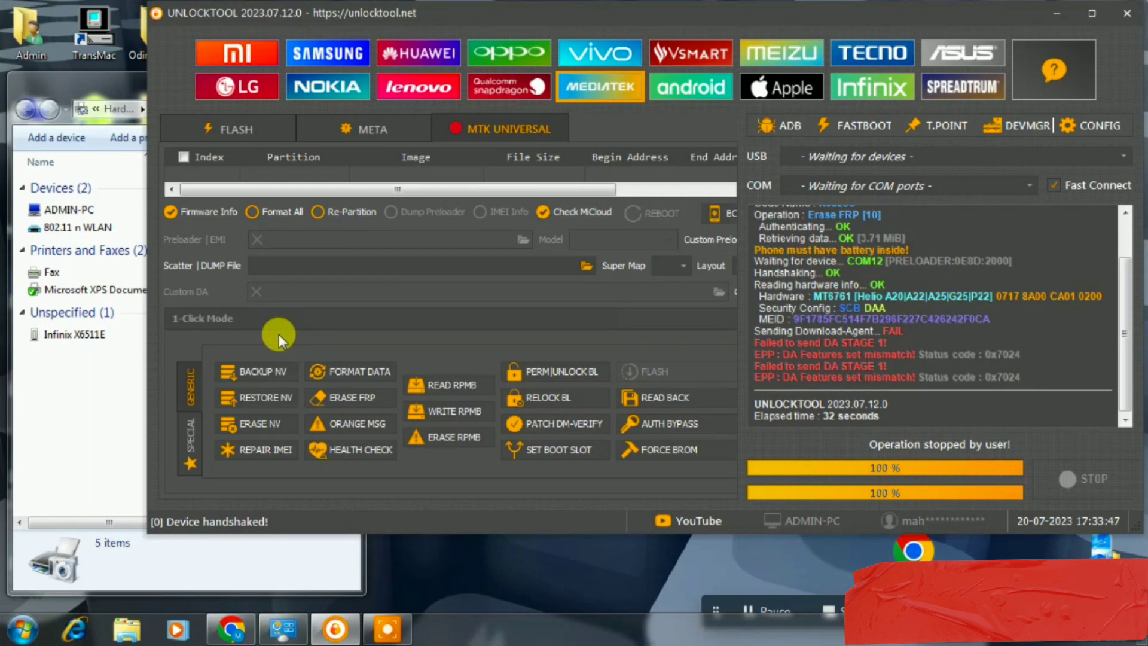
# Start the Erase FRP operation on the connected Infinix X6511E in MediaTek mode.
pyautogui.click(71, 333)
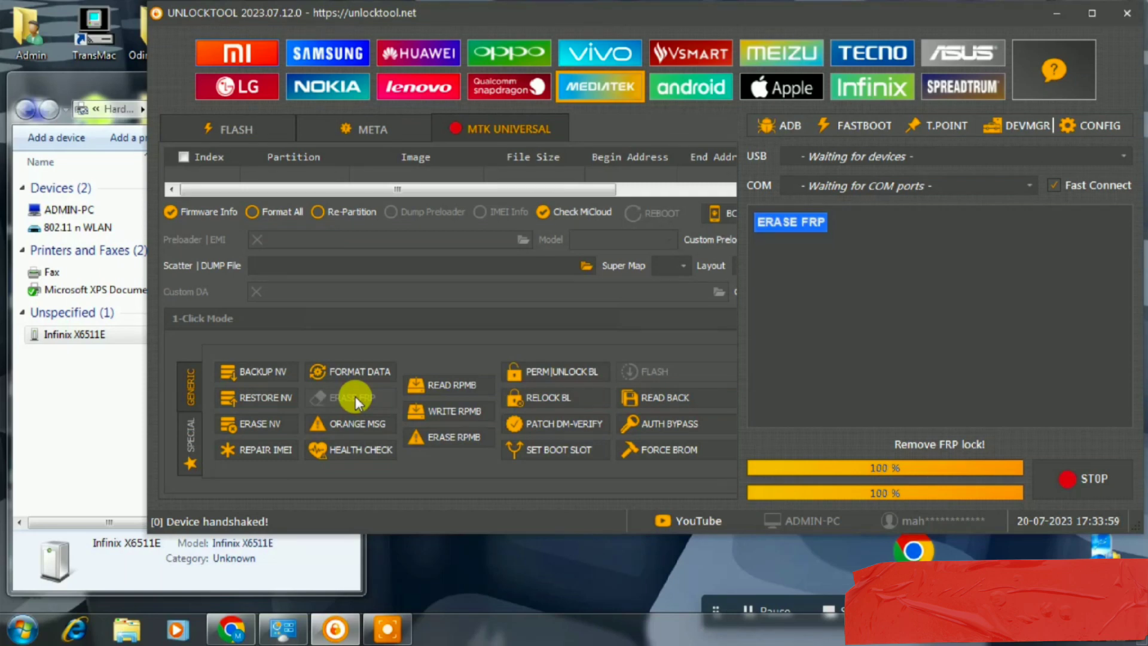
# Let the FRP erase finish, the log reporting Infinix X6511E details and 'Erasing FRP... OK'.
pyautogui.click(789, 221)
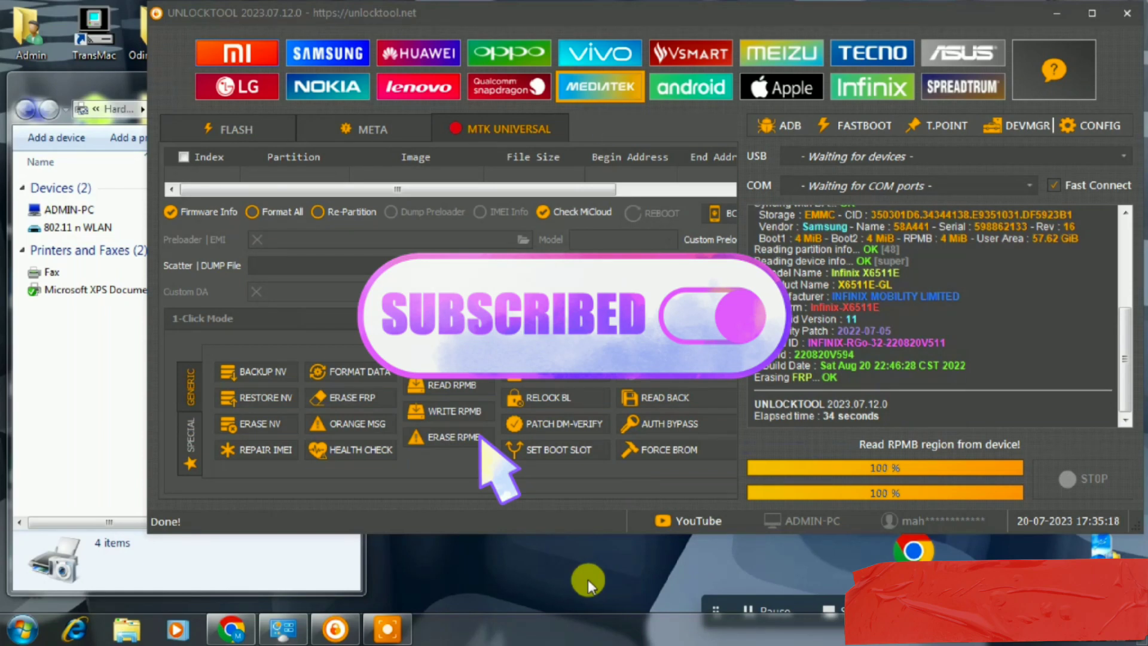
pyautogui.moveTo(754, 337)
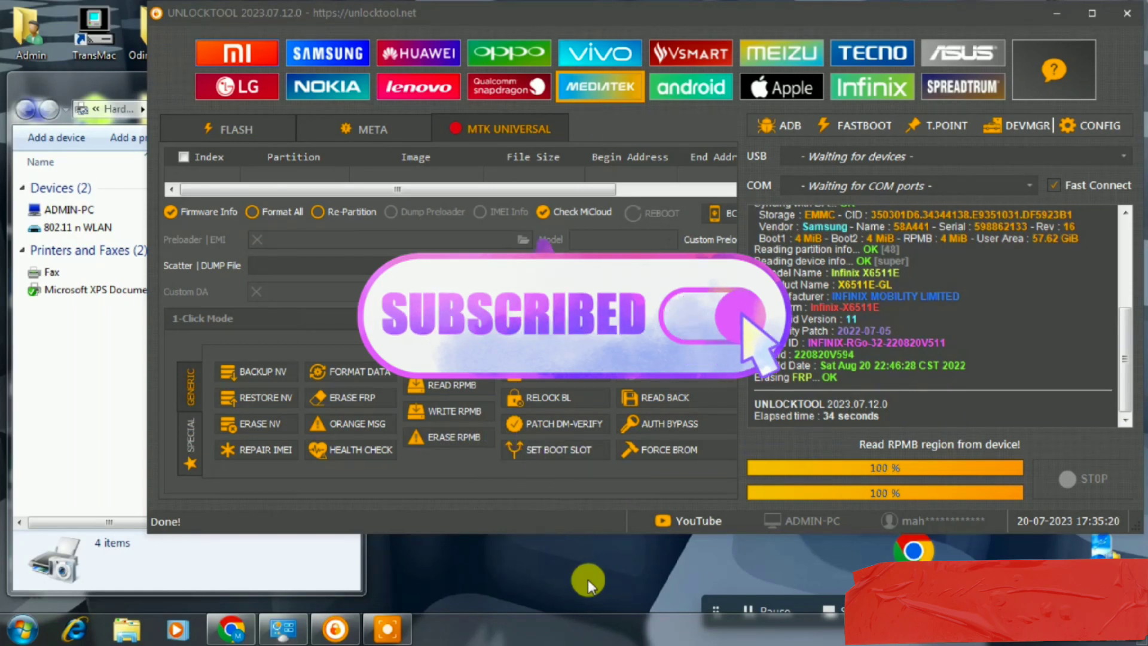
pyautogui.moveTo(497, 469)
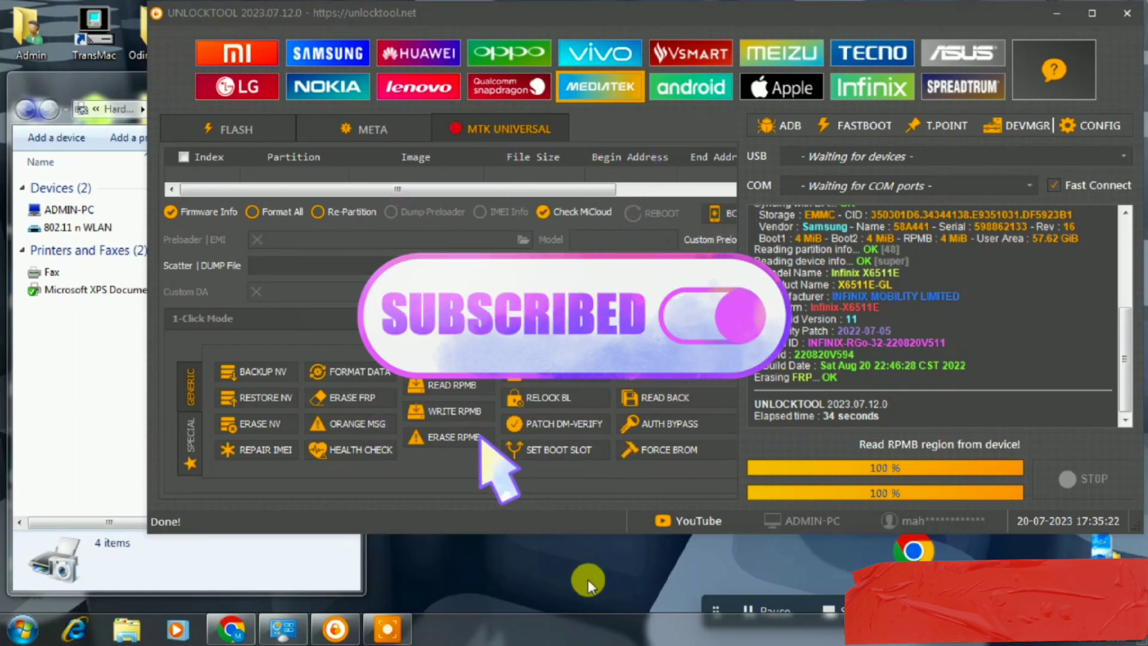